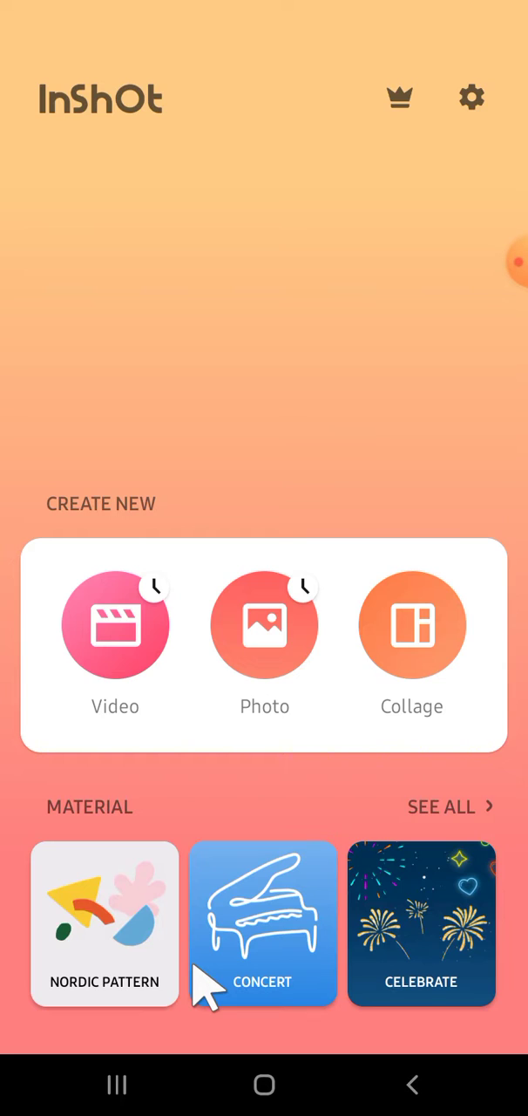
mouse_move(314, 387)
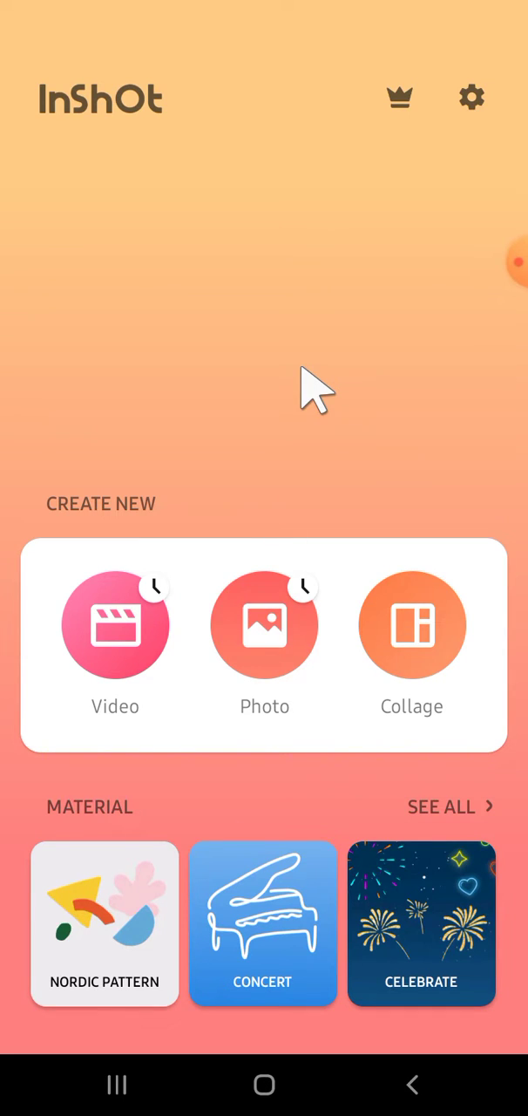
mouse_move(178, 584)
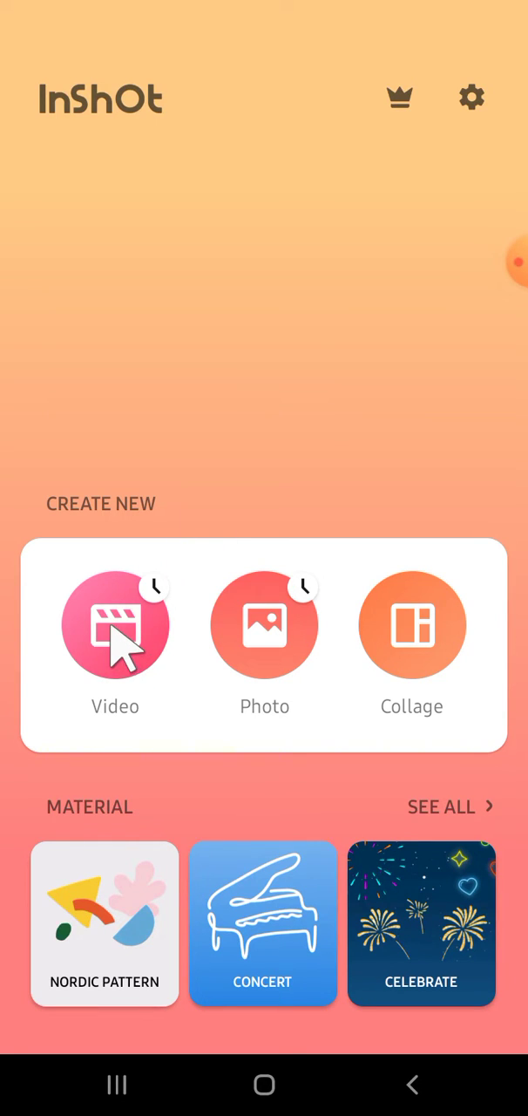
- Choose Video under Create New to reach the new-project and recent-drafts list
click(115, 625)
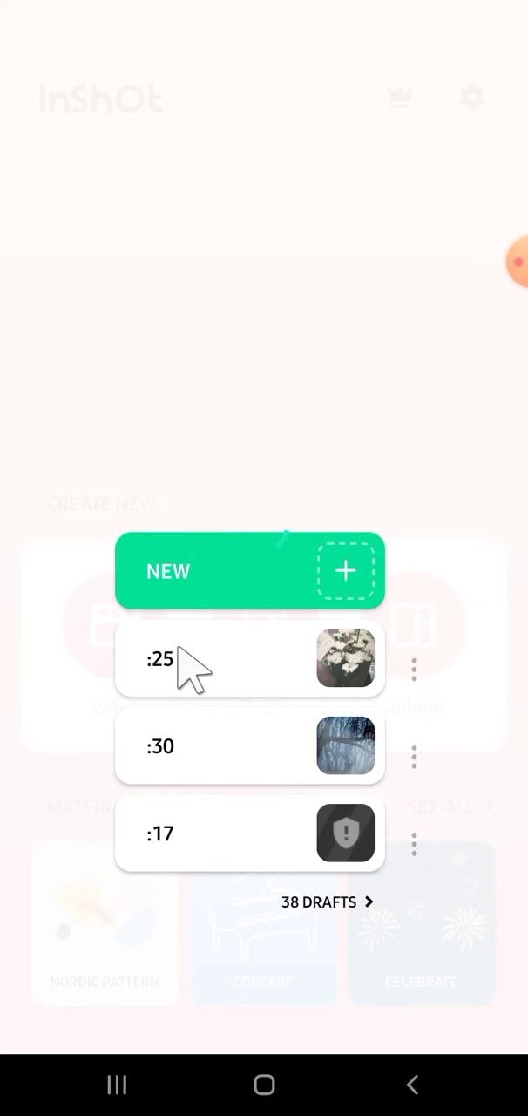
- Load the 25-second white flower bouquet draft into the editor
click(247, 659)
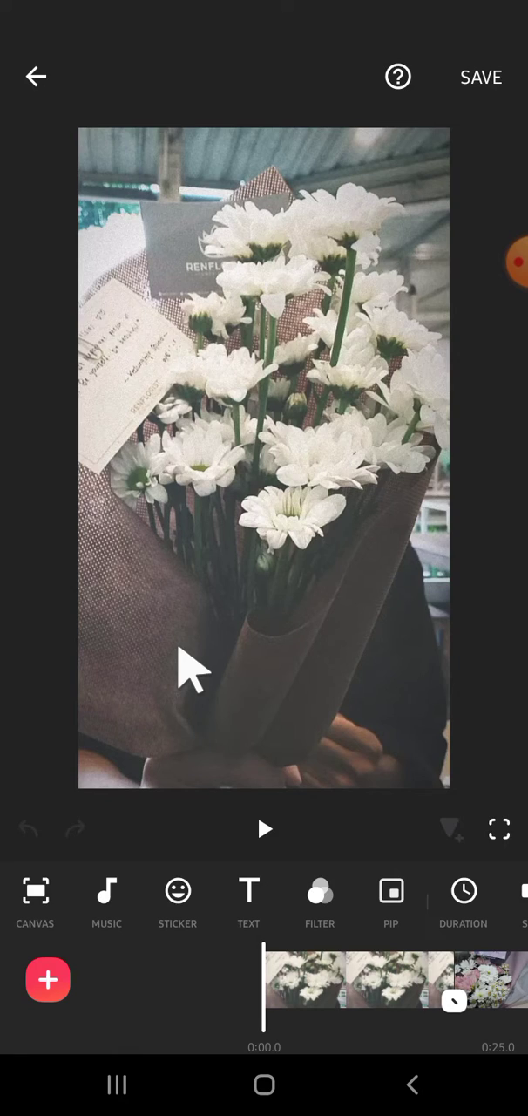
mouse_move(311, 973)
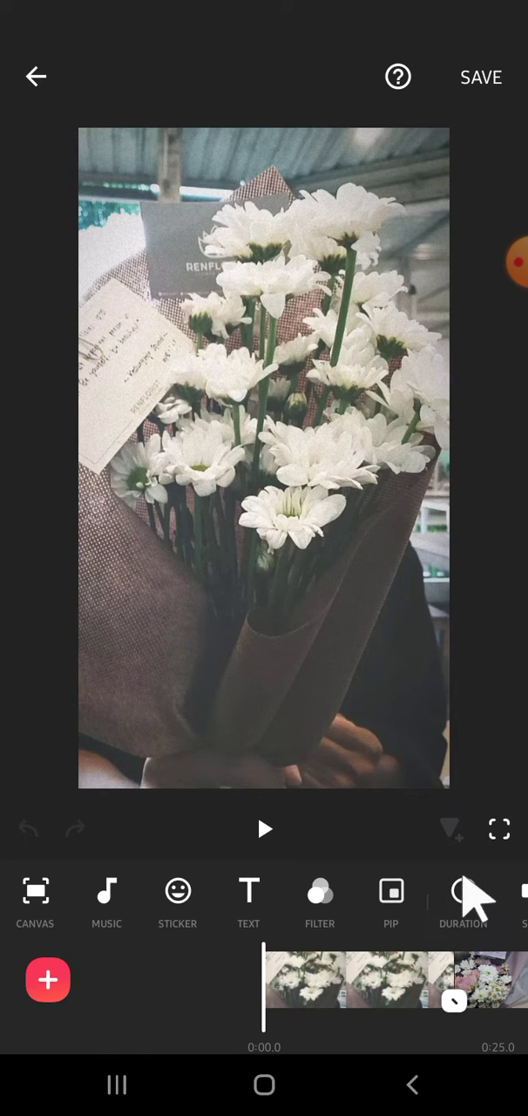
- Set photo clip duration to 3.0s and apply it to all clips, confirming the change
click(461, 893)
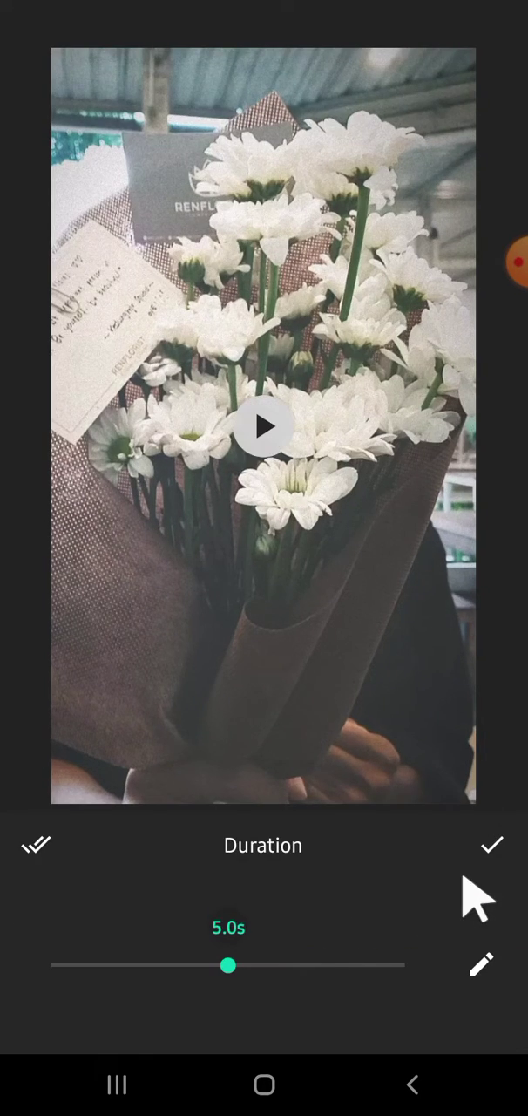
drag(229, 965, 158, 964)
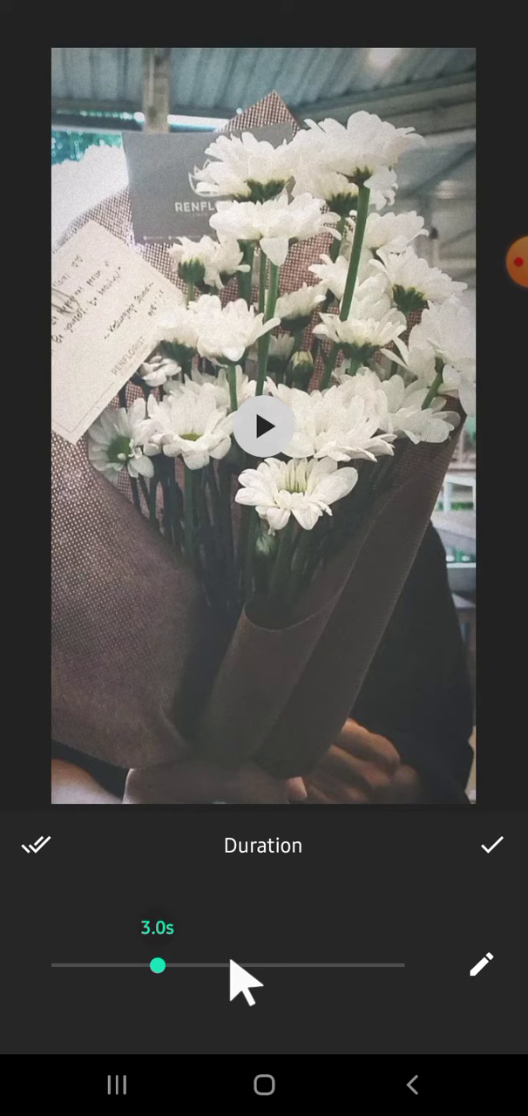
mouse_move(33, 886)
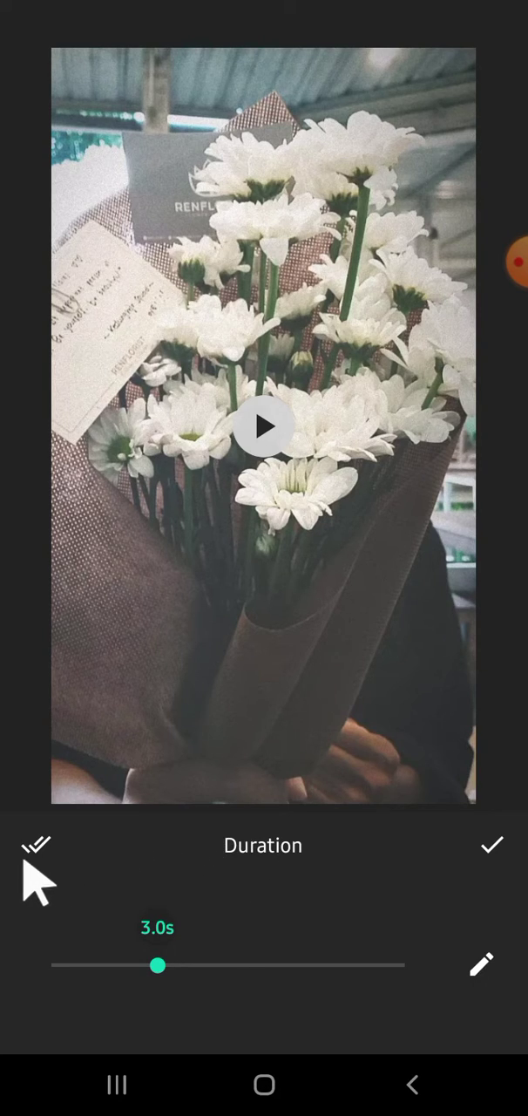
click(36, 844)
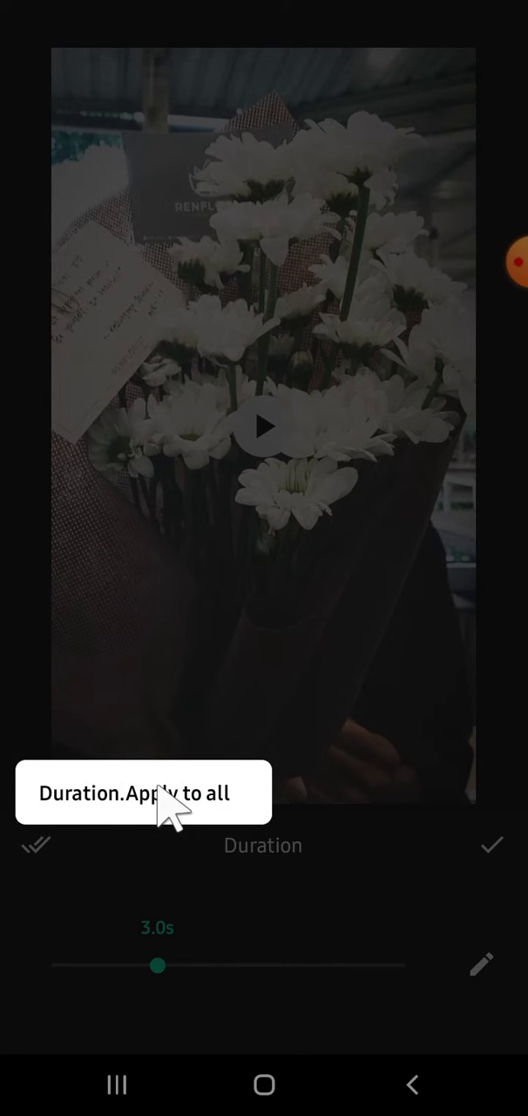
click(492, 845)
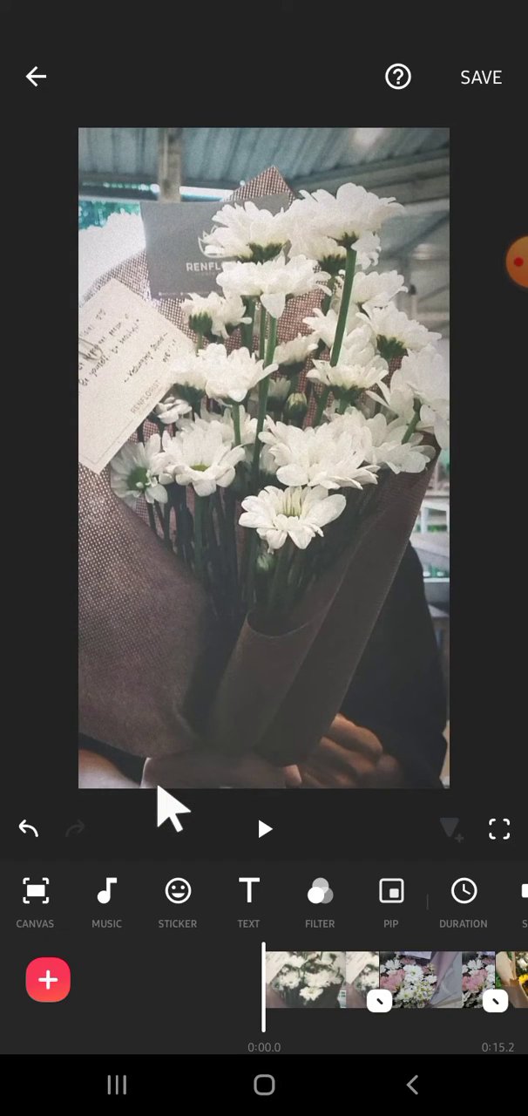